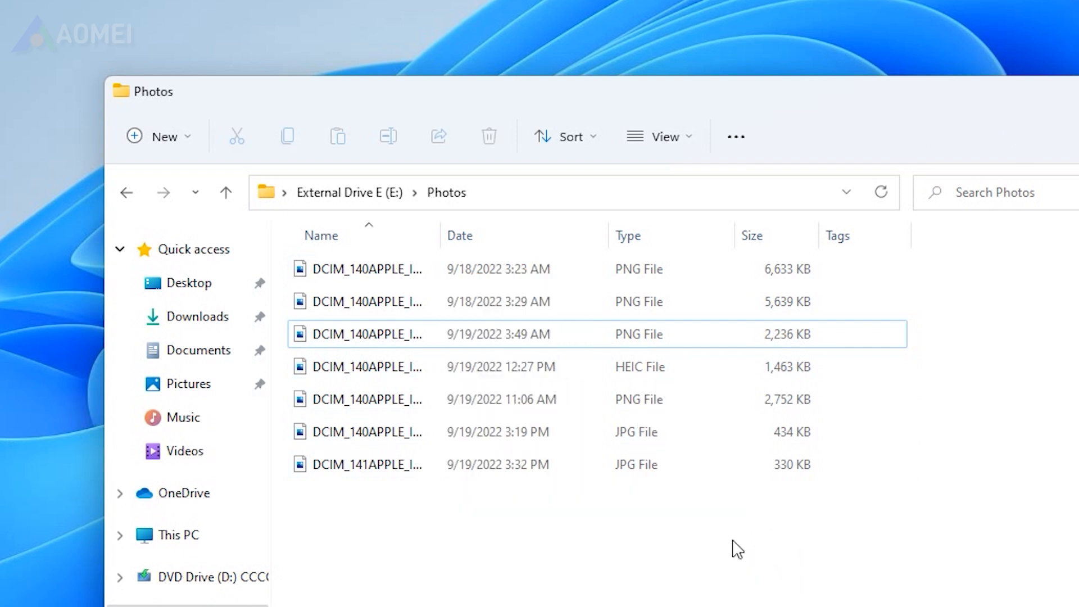
- Go to the official WinfrGUI site from the Google results for winfrgui
{"action": "left_click", "coordinate": [227, 192]}
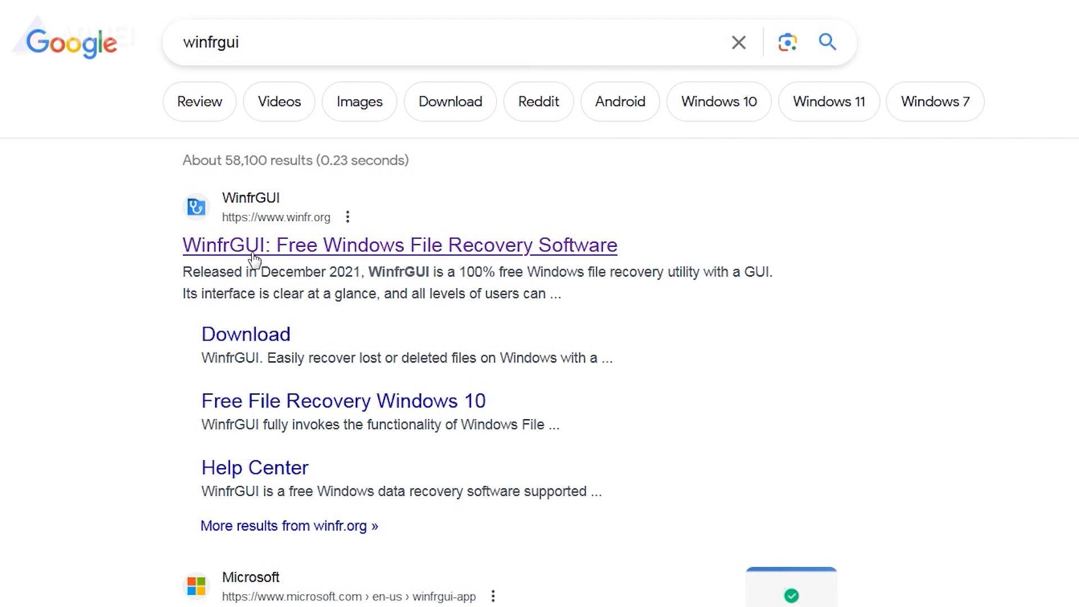
{"action": "mouse_move", "coordinate": [564, 256]}
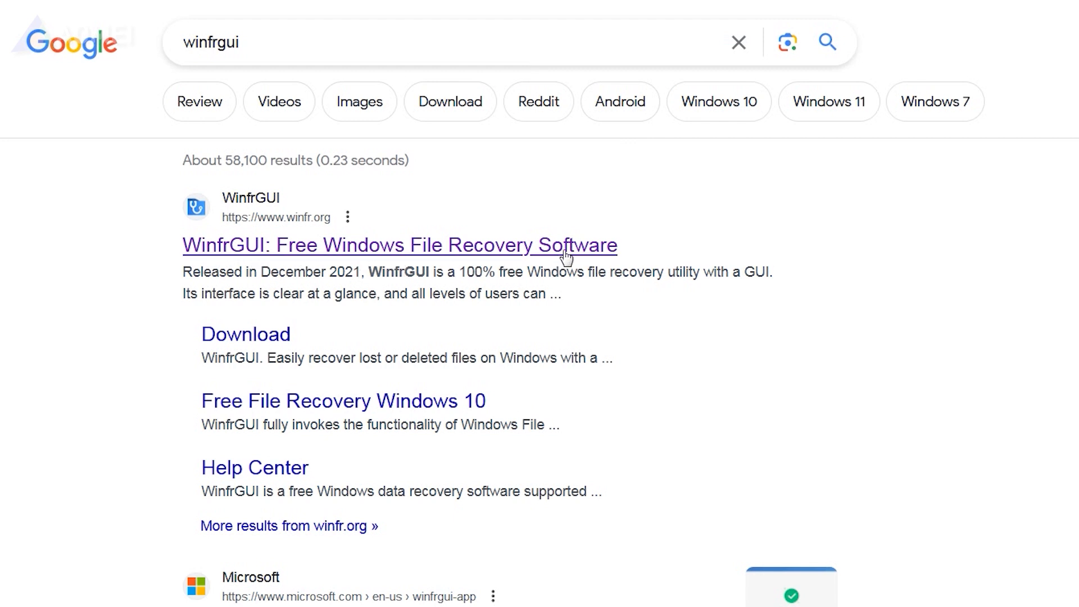
{"action": "left_click", "coordinate": [399, 245]}
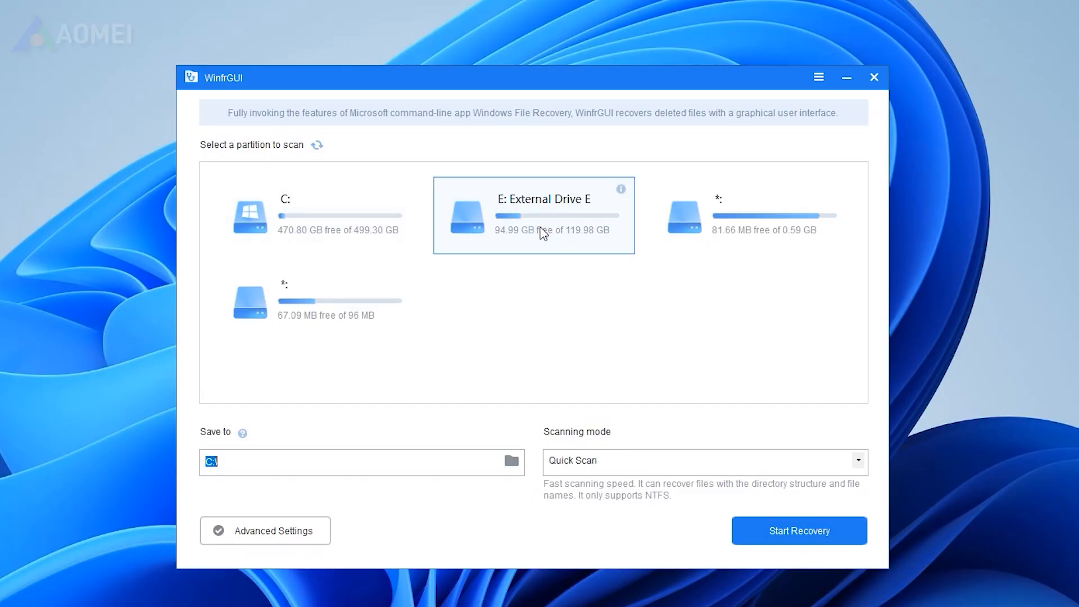
{"action": "mouse_move", "coordinate": [796, 378]}
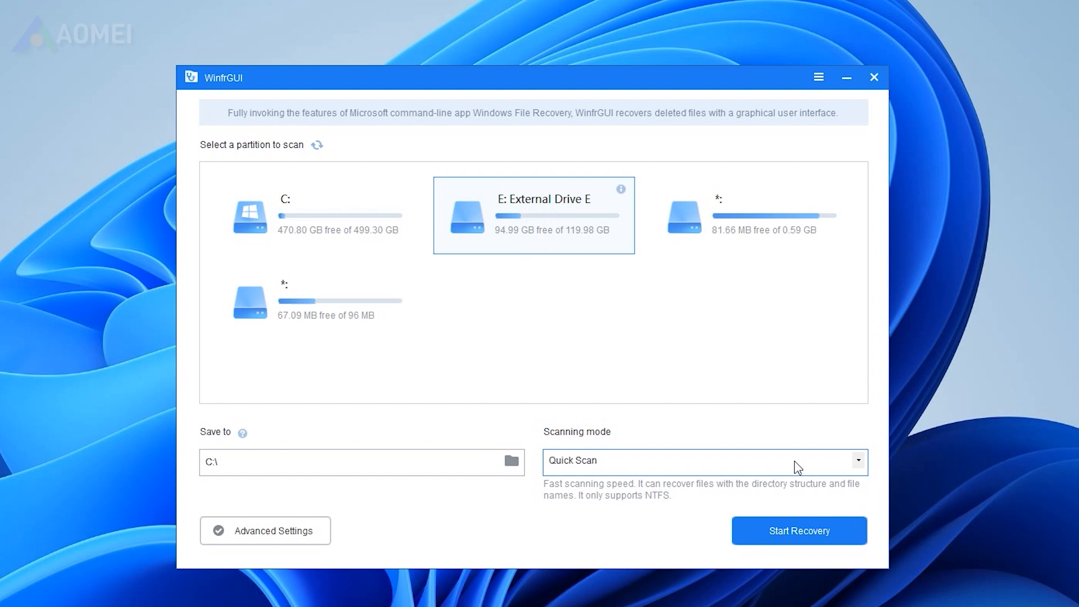
- Keep Quick Scan mode and start recovering deleted files from External Drive E onto C
{"action": "left_click", "coordinate": [857, 460]}
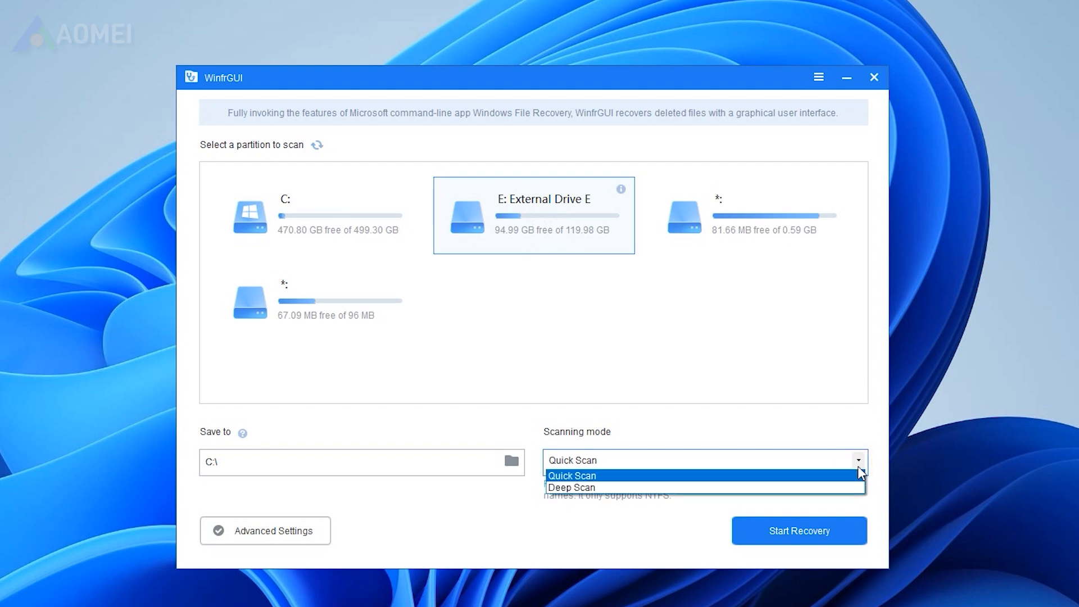
{"action": "left_click", "coordinate": [571, 475]}
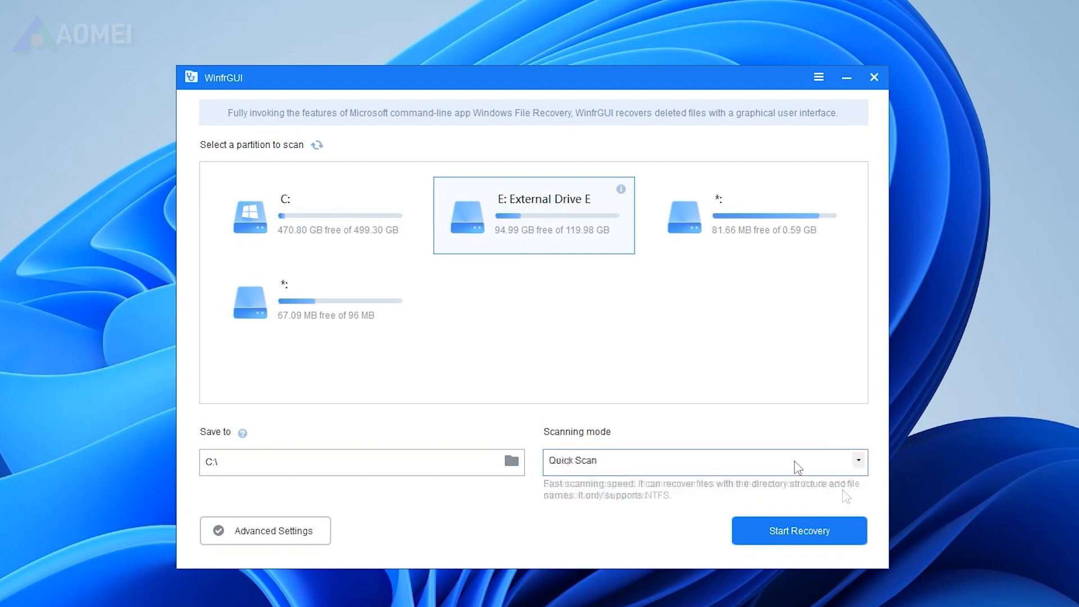
{"action": "left_click", "coordinate": [798, 531]}
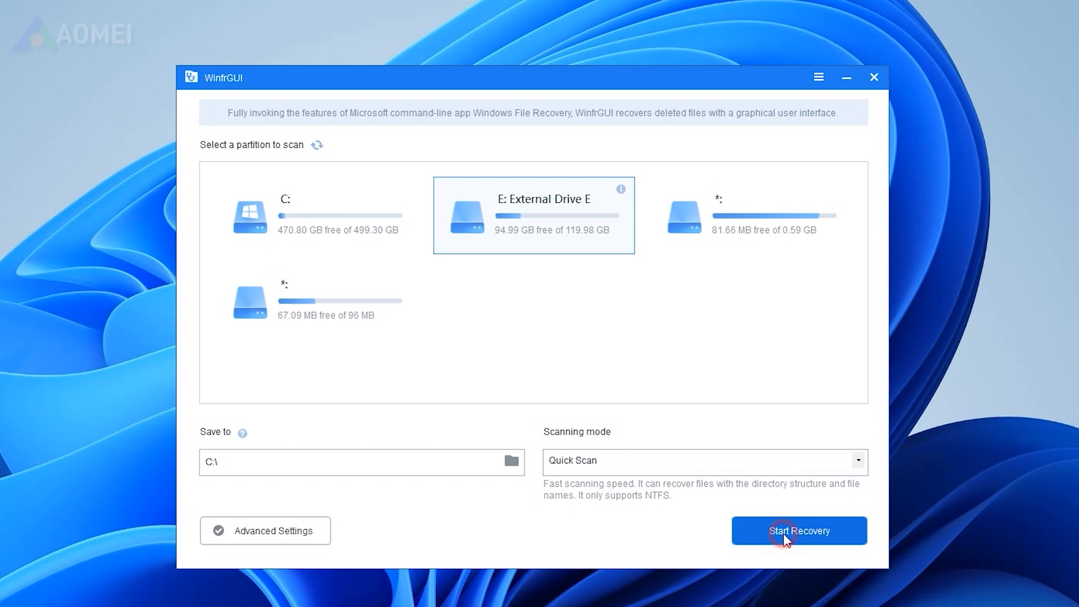
{"action": "left_click", "coordinate": [797, 530]}
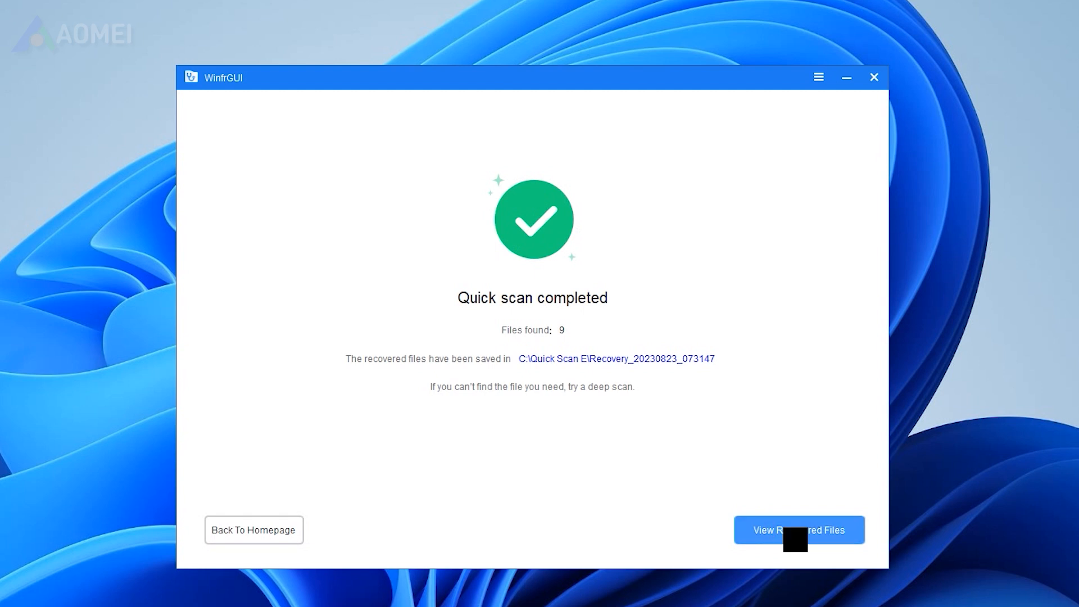
- View the recovered files on C and enter the recovered $RECYCLE.BIN folder
{"action": "left_click", "coordinate": [798, 530]}
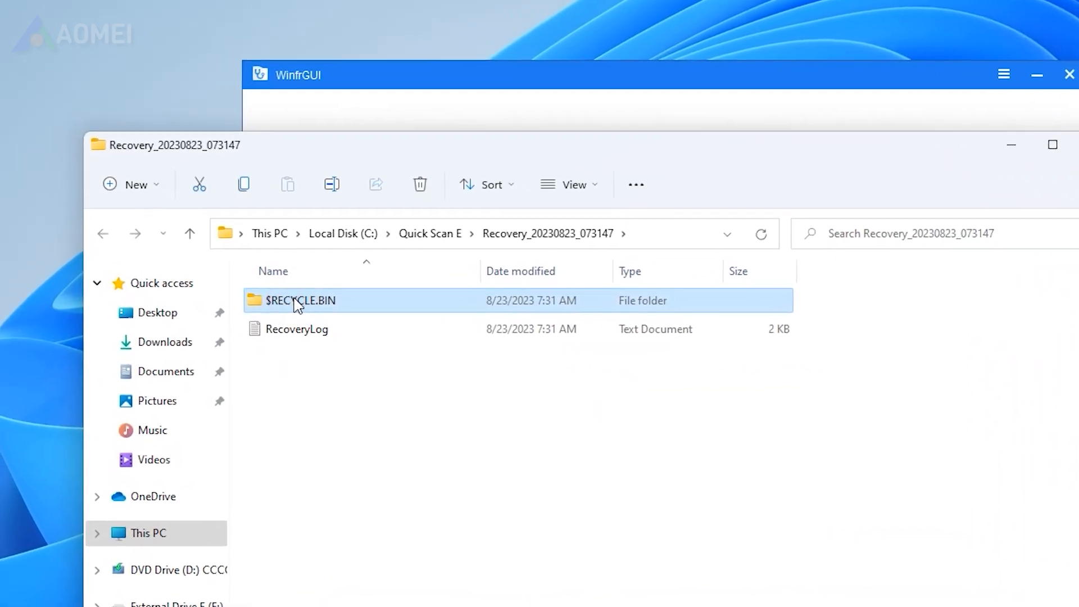
{"action": "double_click", "coordinate": [299, 300]}
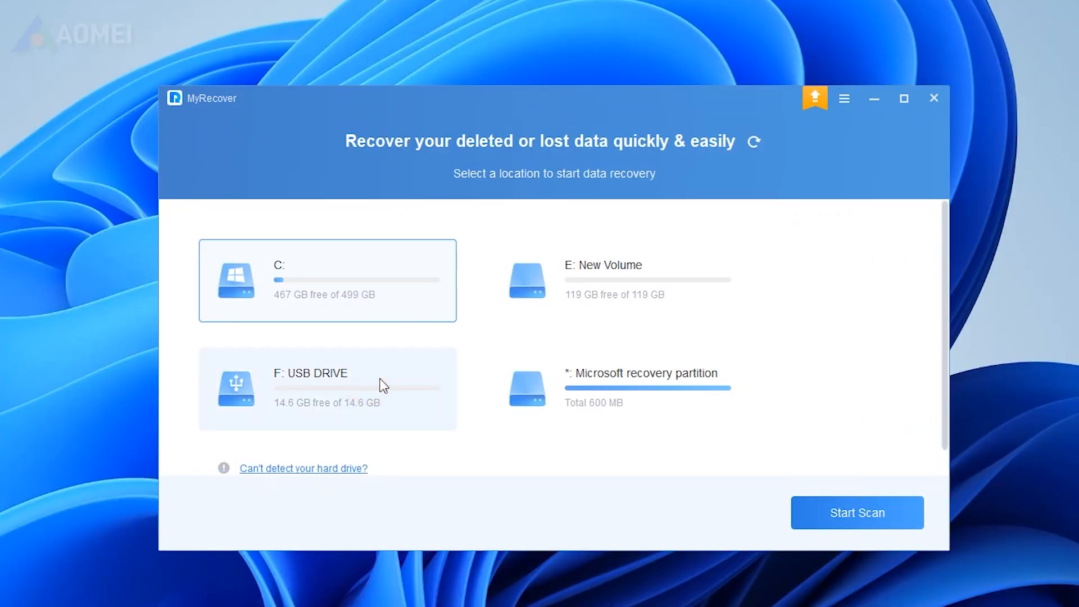
- Scan USB DRIVE F for lost files and expand Other Missing Files
{"action": "left_click", "coordinate": [327, 387]}
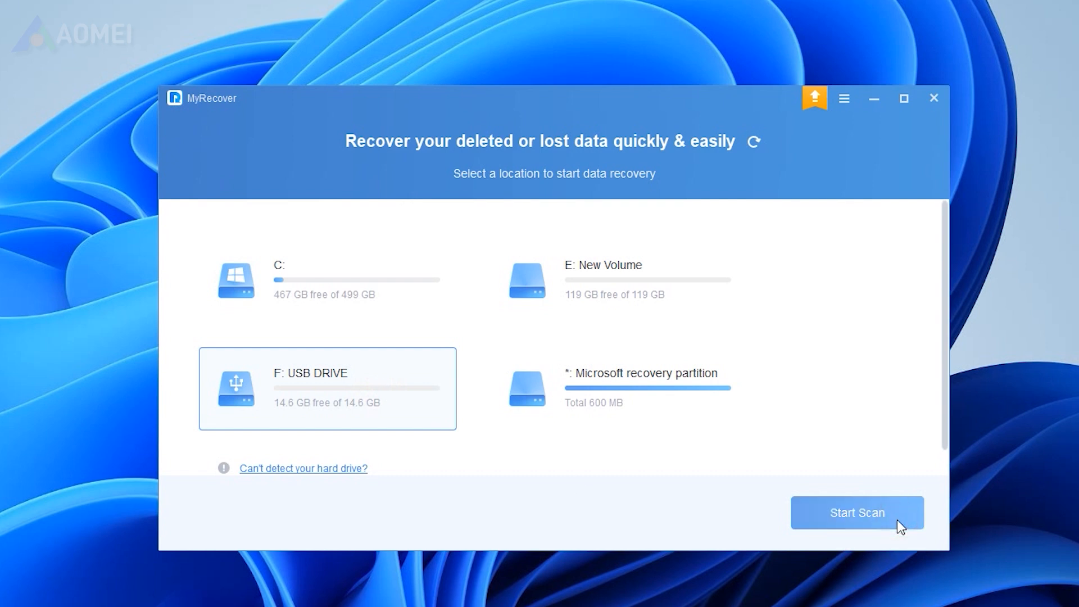
{"action": "left_click", "coordinate": [856, 512]}
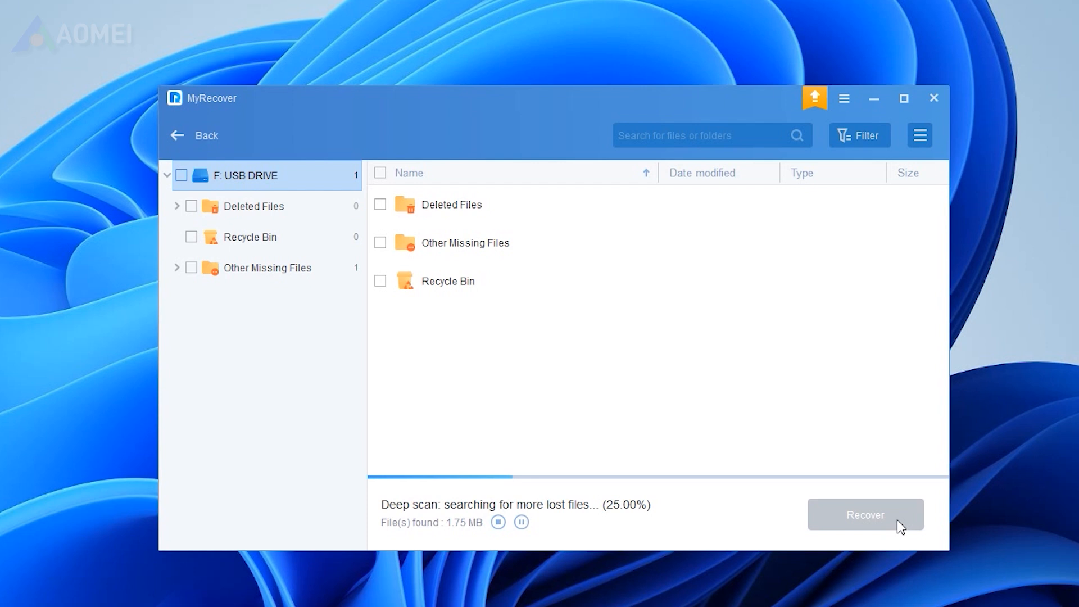
{"action": "left_click", "coordinate": [266, 267]}
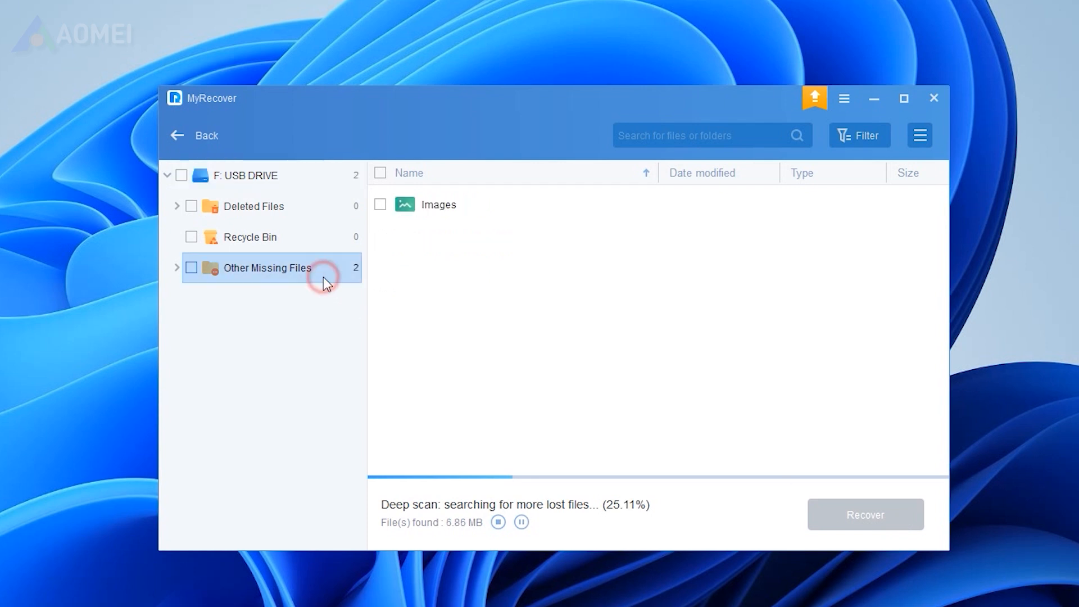
- Mark all 34 found jpeg images and start recovering them
{"action": "left_click", "coordinate": [267, 267]}
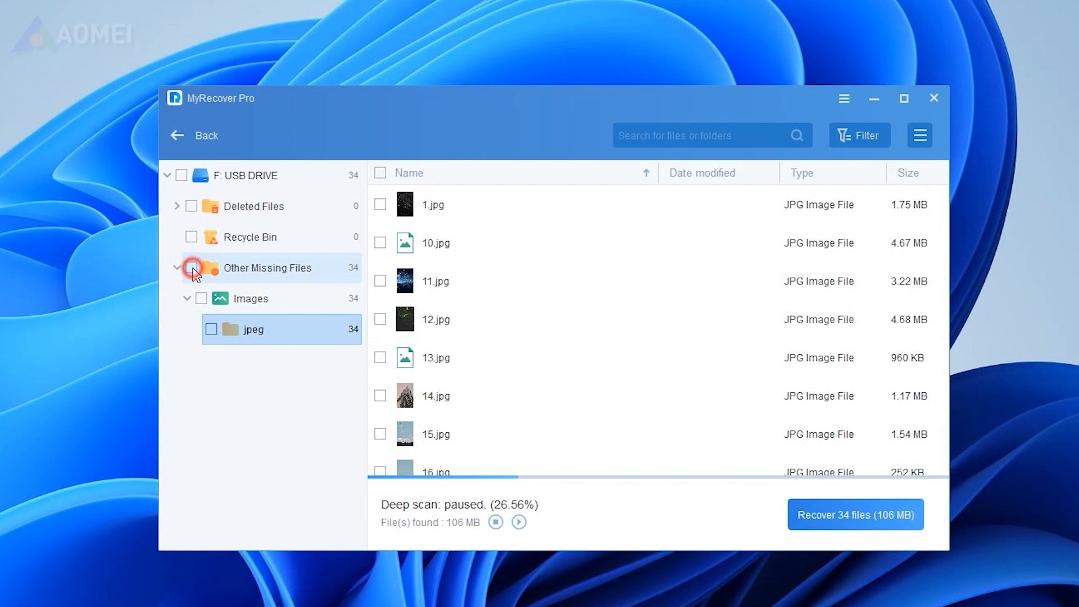
{"action": "left_click", "coordinate": [191, 267]}
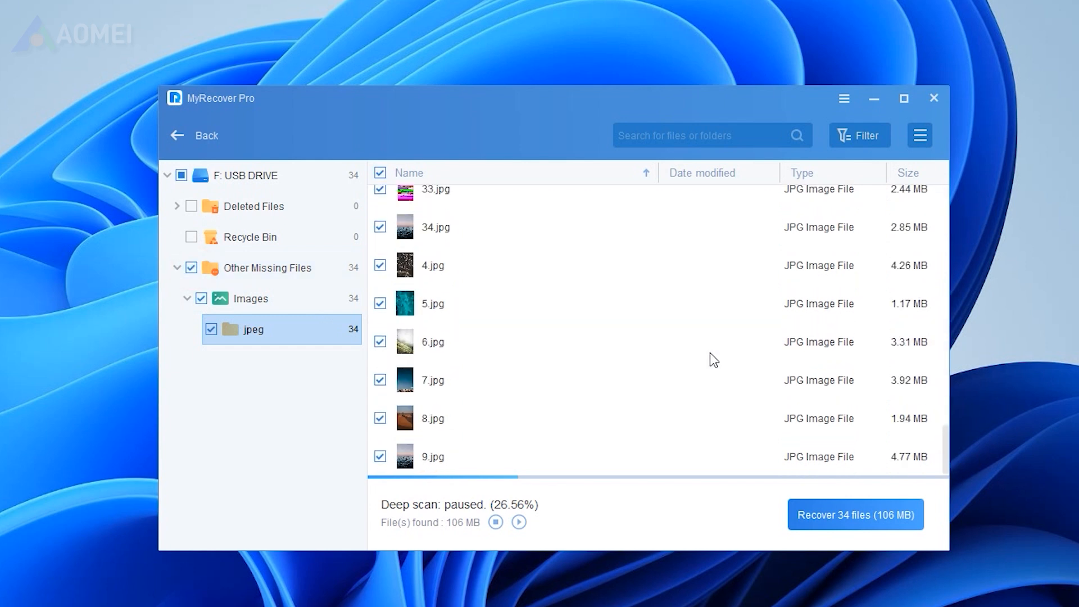
{"action": "left_click", "coordinate": [855, 514]}
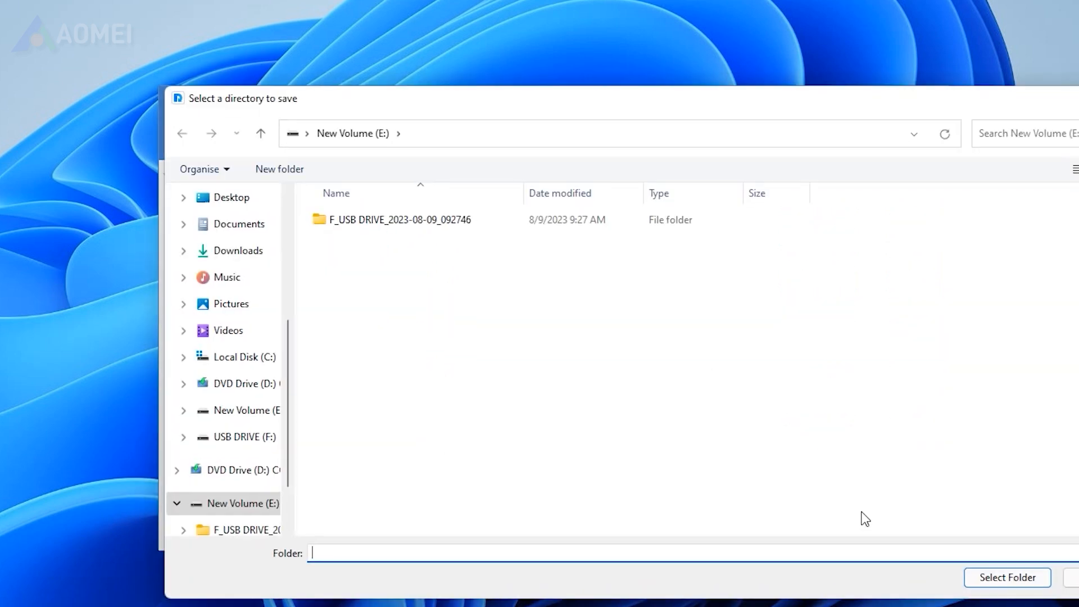
- Choose New Volume E as the save location for the recovered images
{"action": "left_click", "coordinate": [1006, 577]}
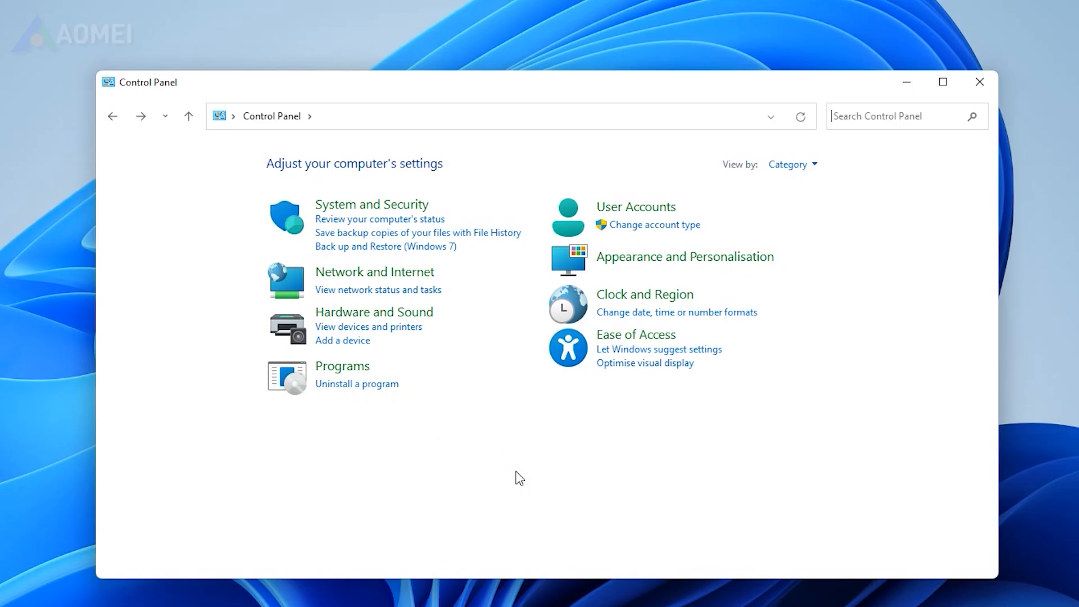
- Check File History under System and Security and start Restore personal files
{"action": "left_click", "coordinate": [371, 204]}
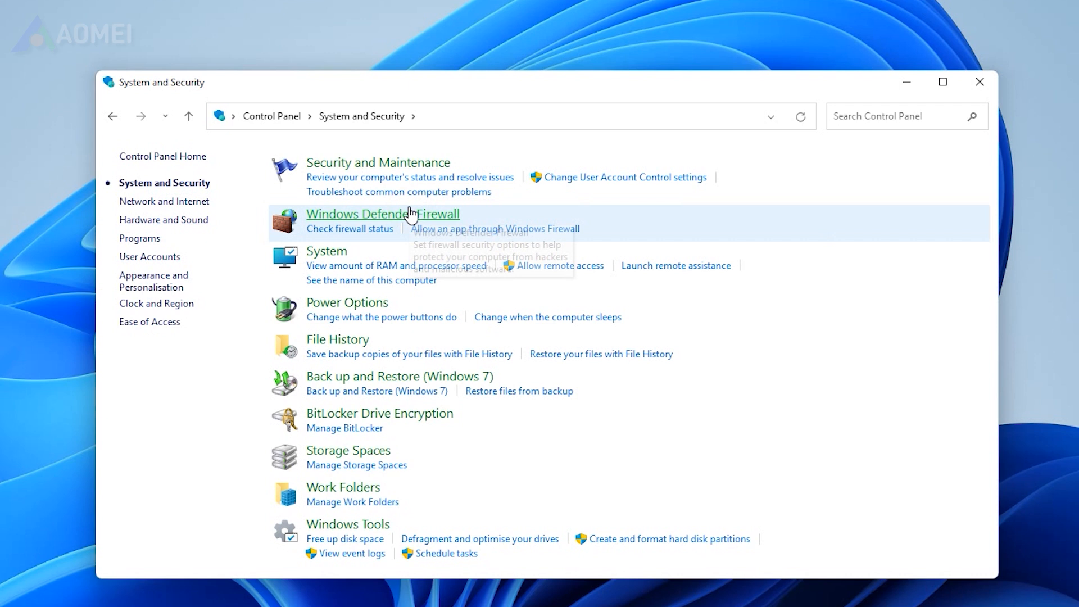
{"action": "mouse_move", "coordinate": [358, 347]}
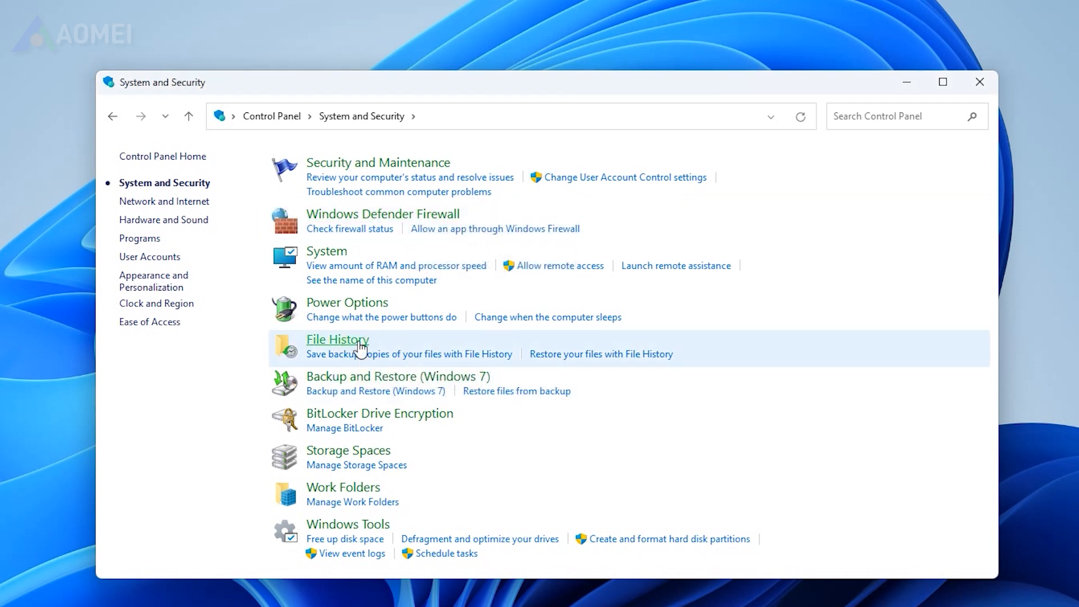
{"action": "left_click", "coordinate": [337, 340]}
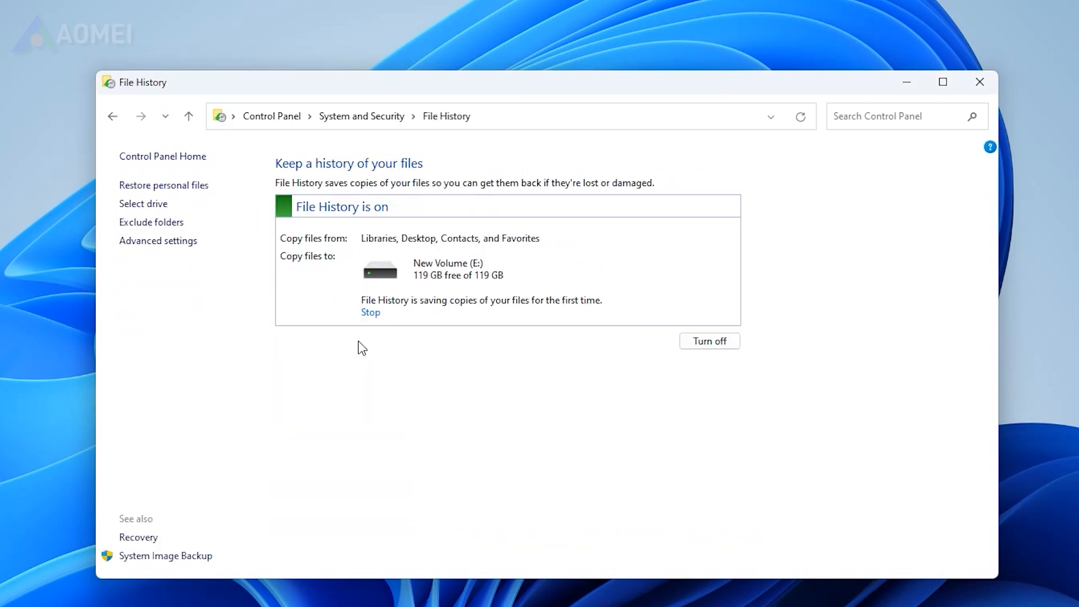
{"action": "mouse_move", "coordinate": [164, 185]}
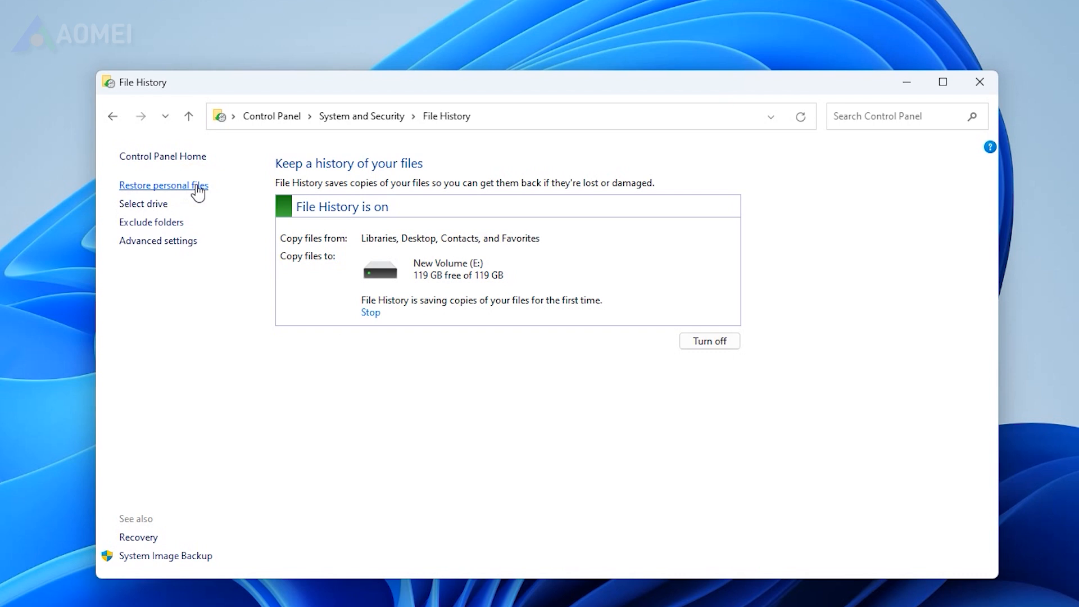
{"action": "left_click", "coordinate": [163, 185]}
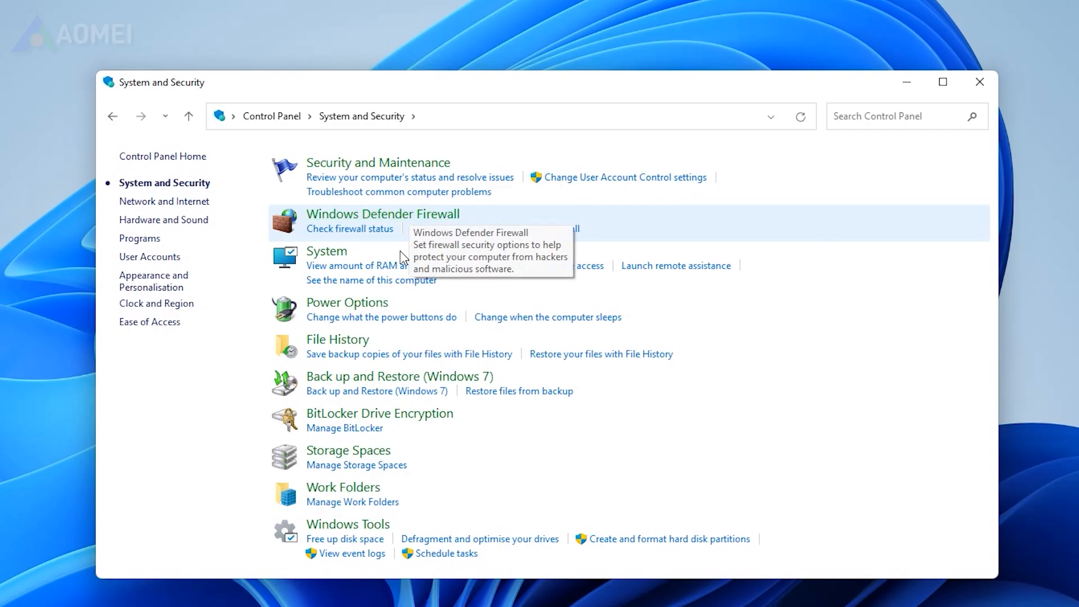
{"action": "mouse_move", "coordinate": [391, 386]}
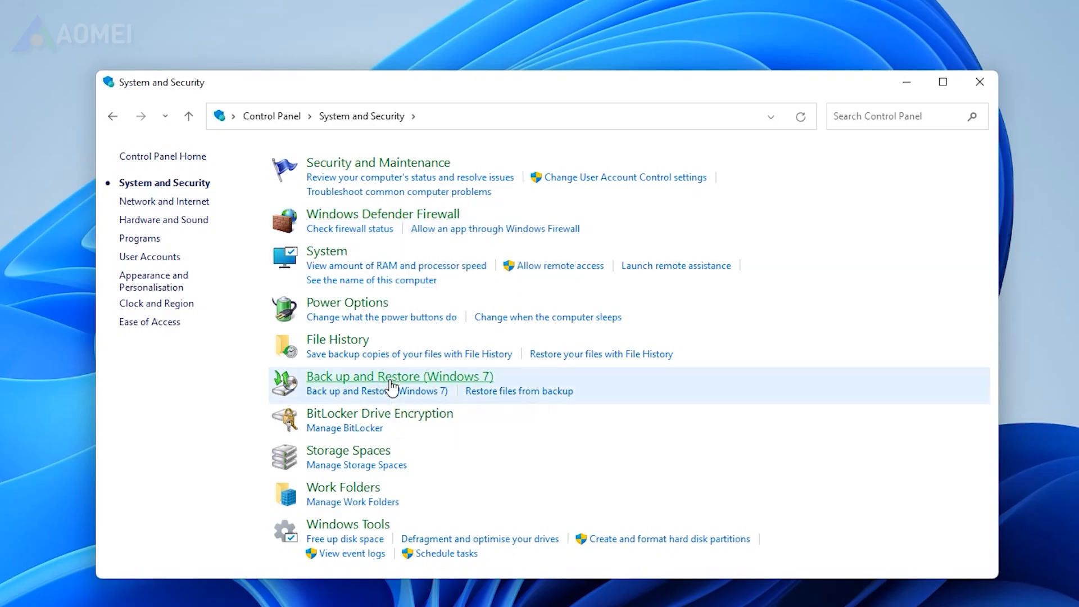
- Begin Restore my files in Backup and Restore (Windows 7) and add the Backup of C: folder
{"action": "left_click", "coordinate": [399, 376]}
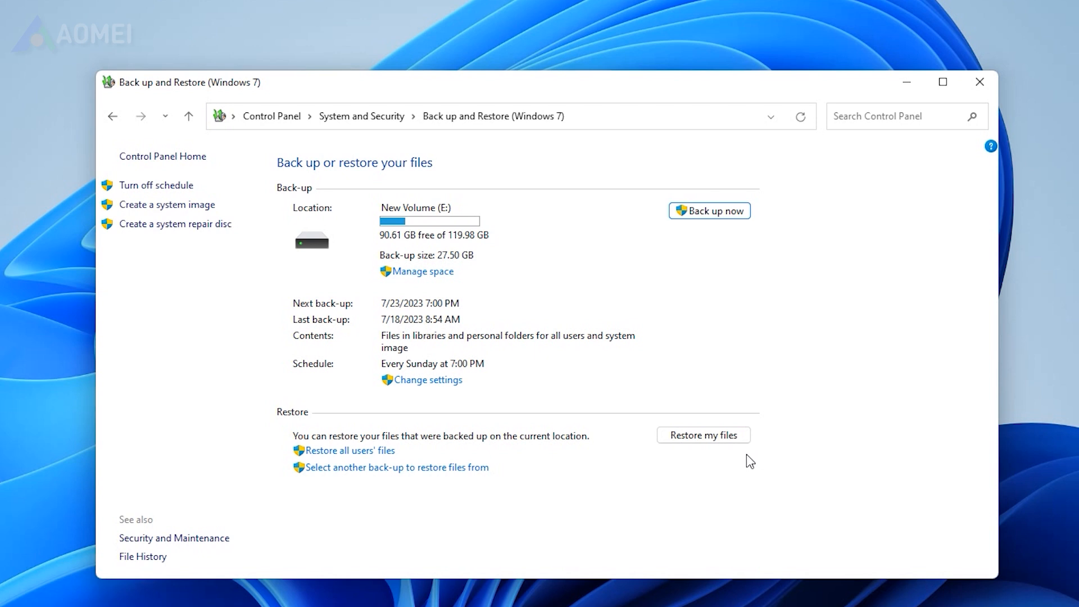
{"action": "left_click", "coordinate": [703, 435]}
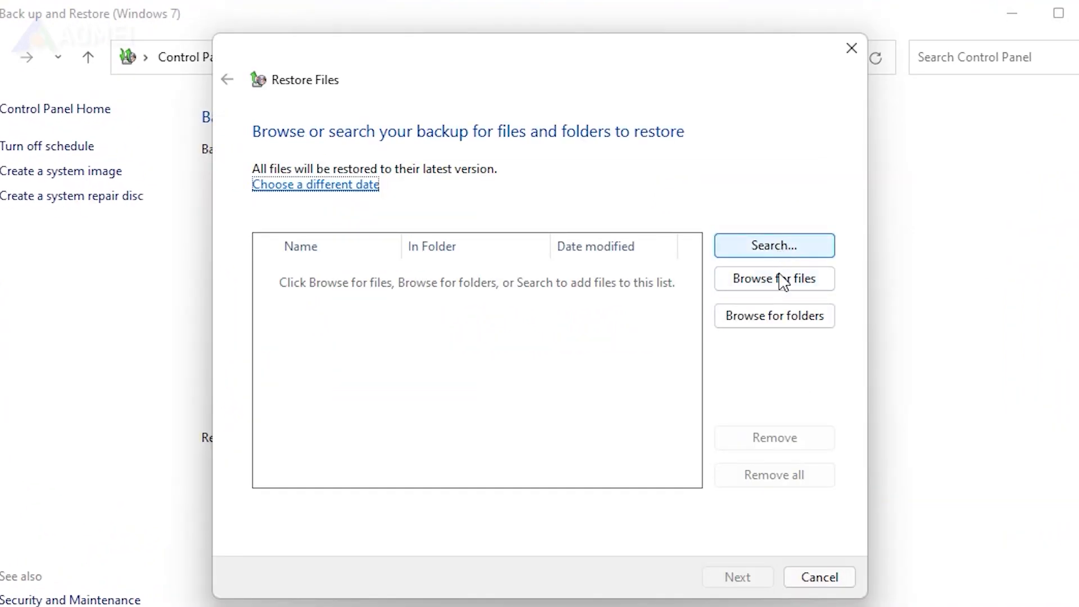
{"action": "left_click", "coordinate": [773, 315]}
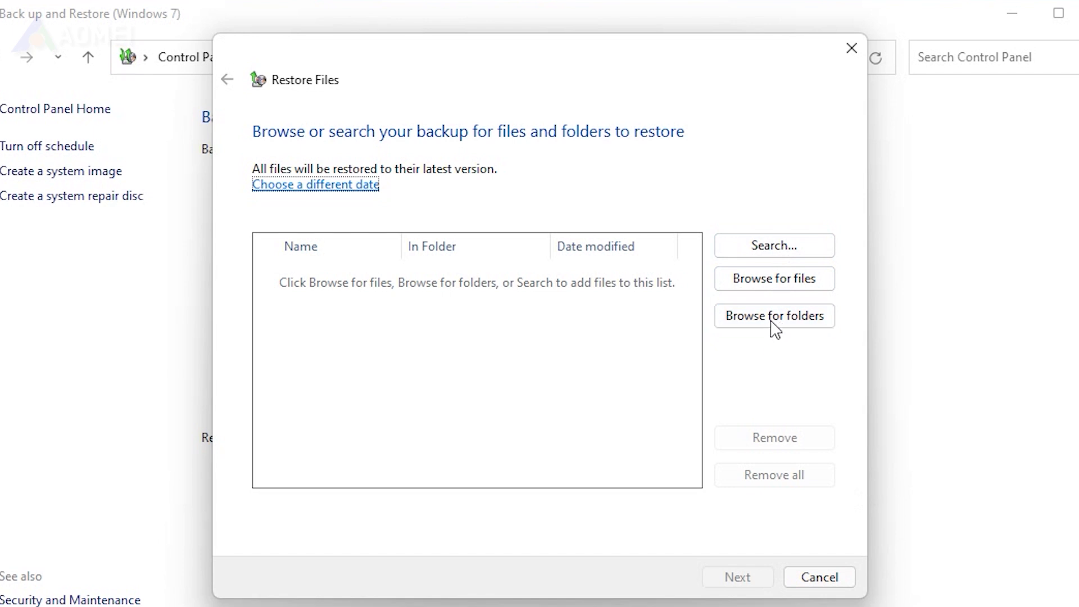
{"action": "left_click", "coordinate": [773, 316]}
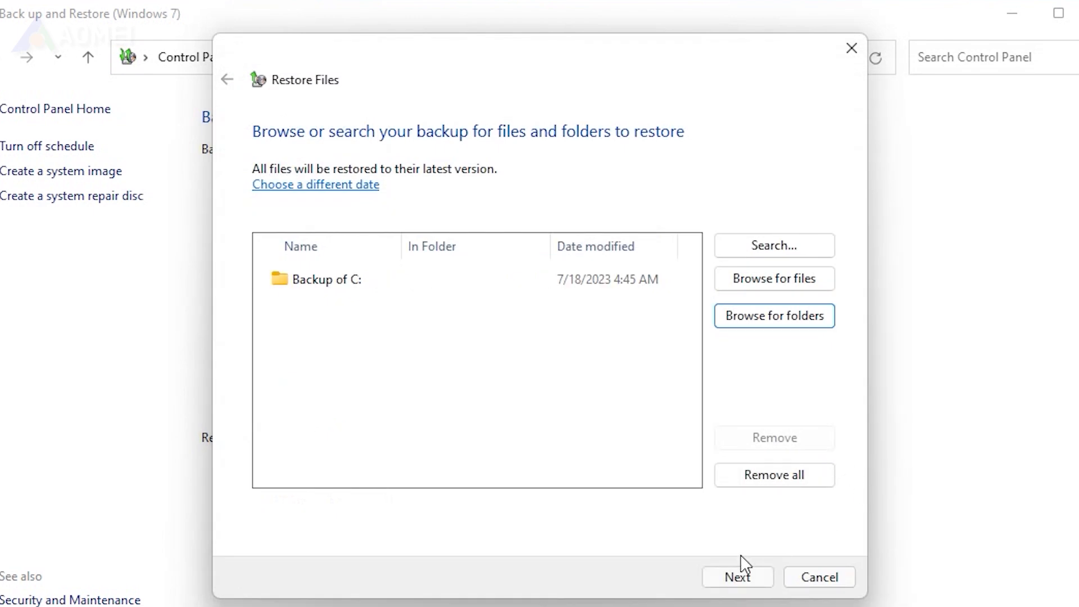
- Restore the Backup of C: folder to its original location
{"action": "left_click", "coordinate": [737, 576]}
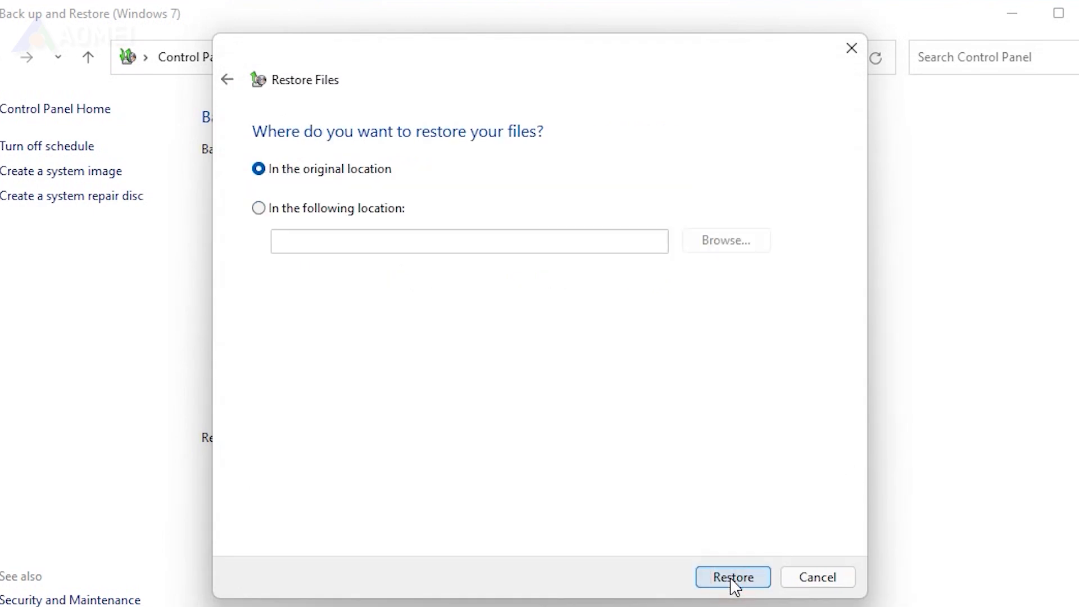
{"action": "left_click", "coordinate": [732, 576]}
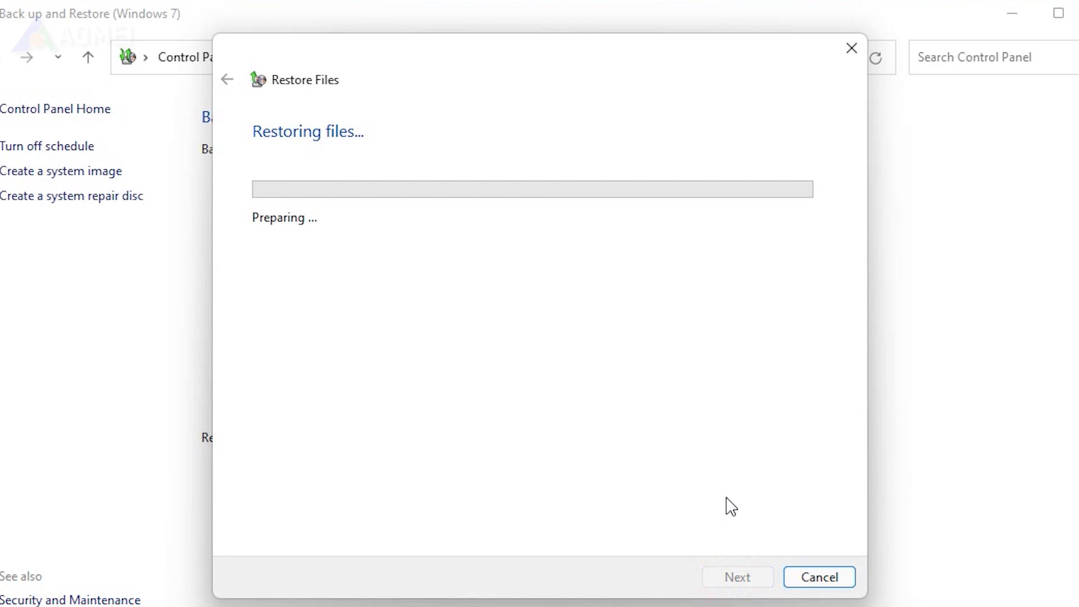